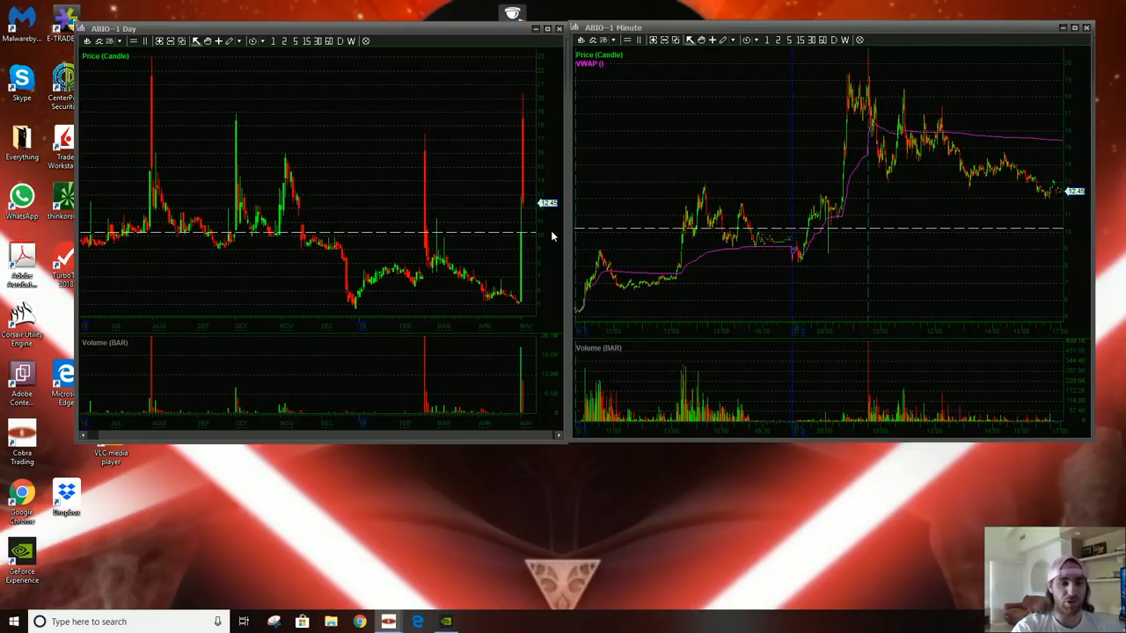
mouse_move(519, 264)
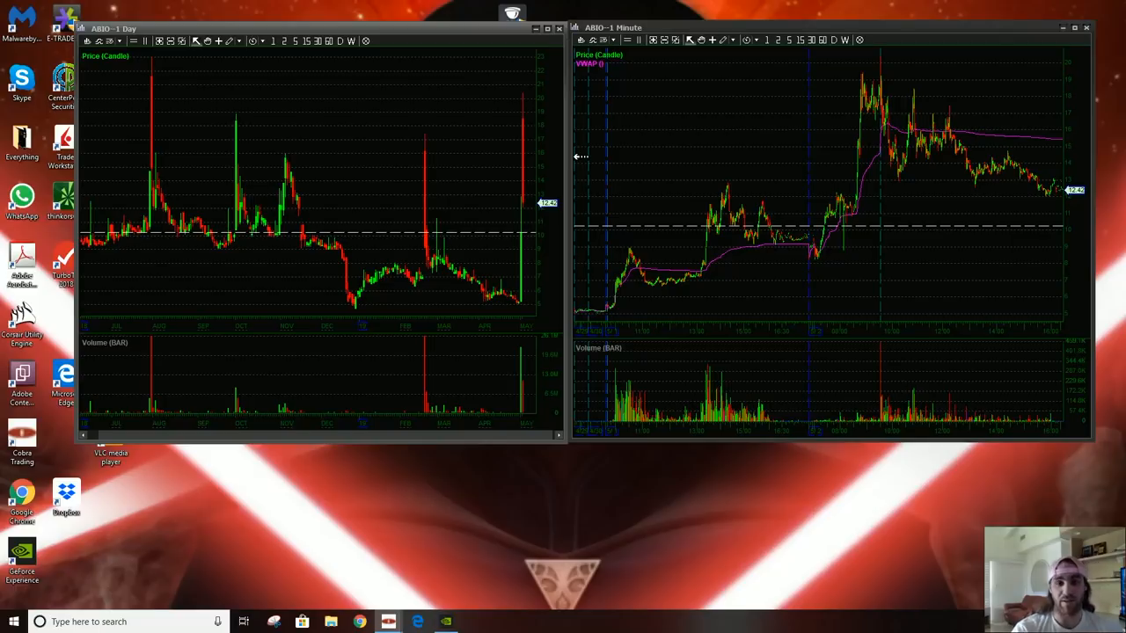
mouse_move(574, 161)
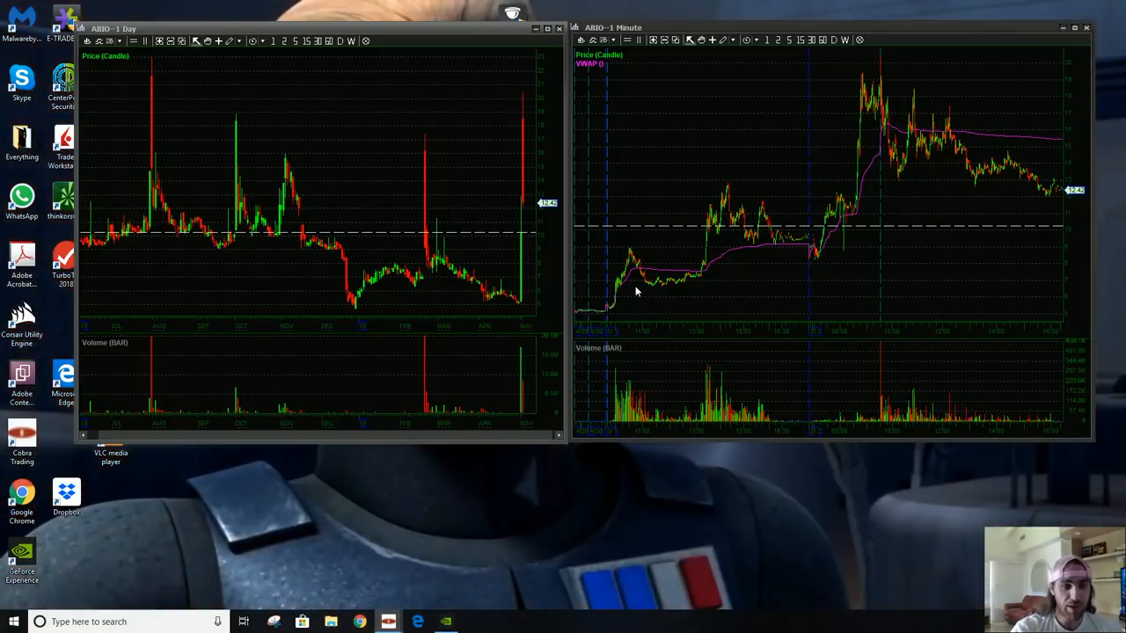
mouse_move(717, 206)
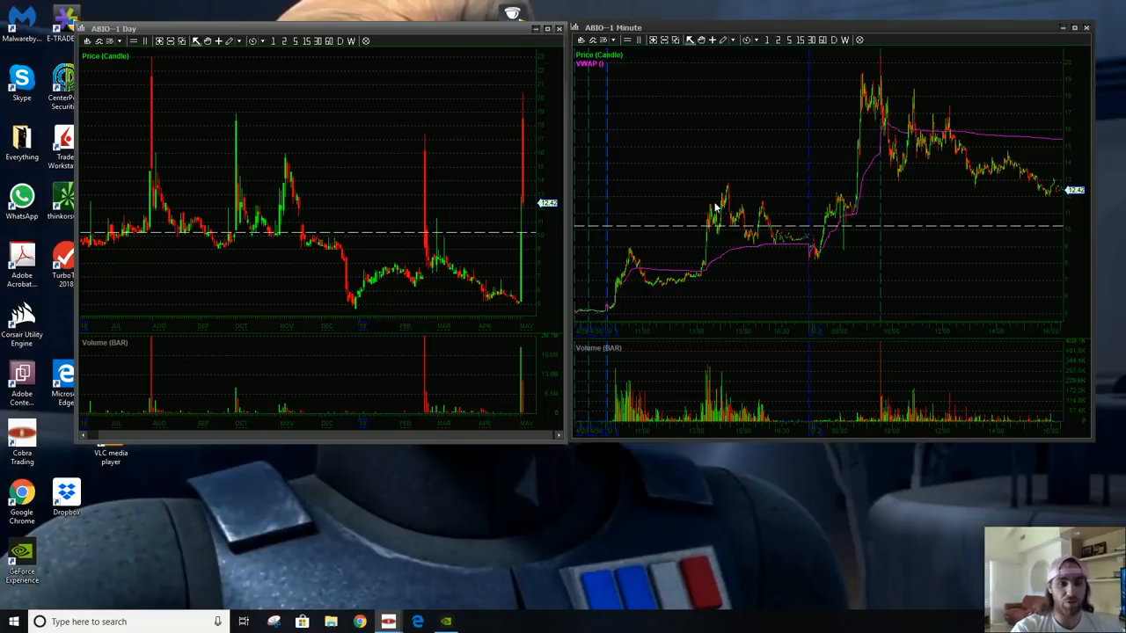
mouse_move(739, 220)
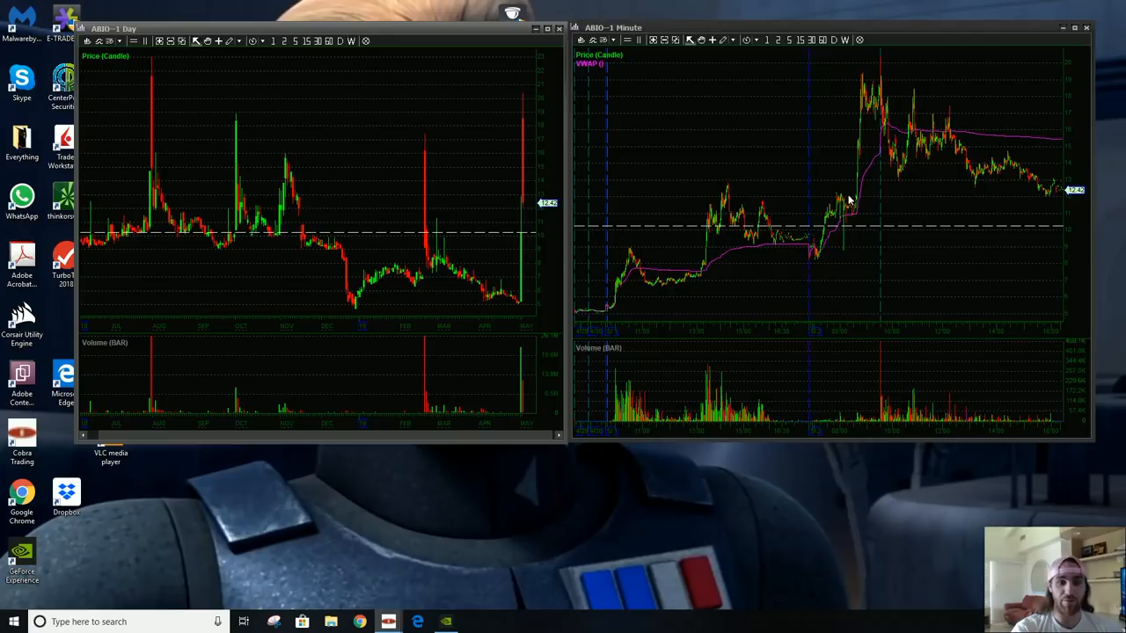
mouse_move(846, 215)
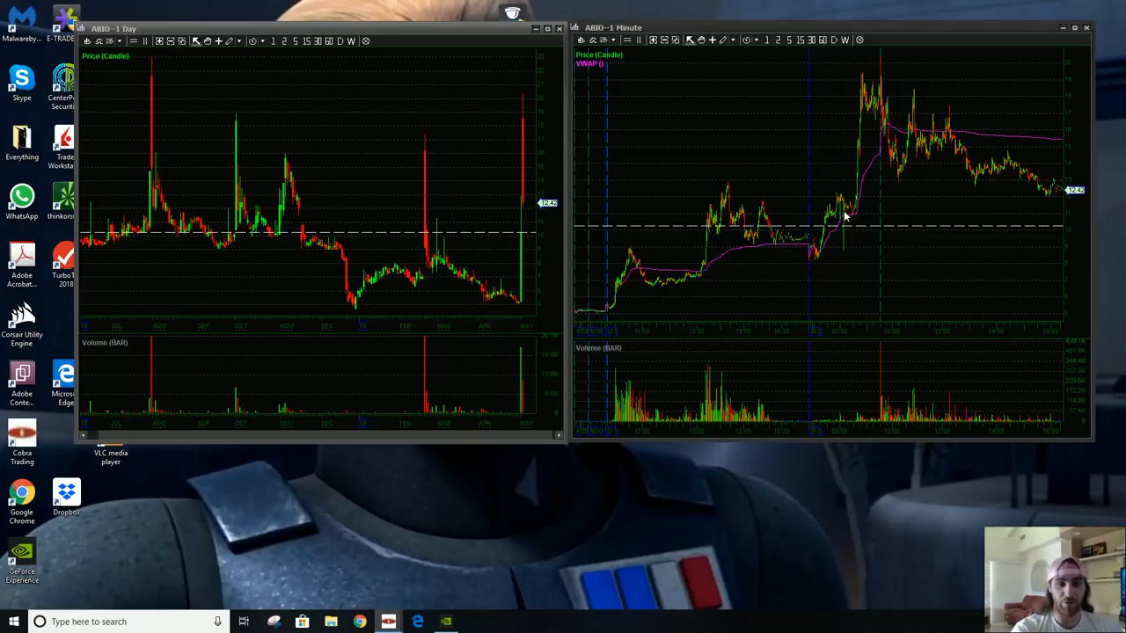
mouse_move(849, 196)
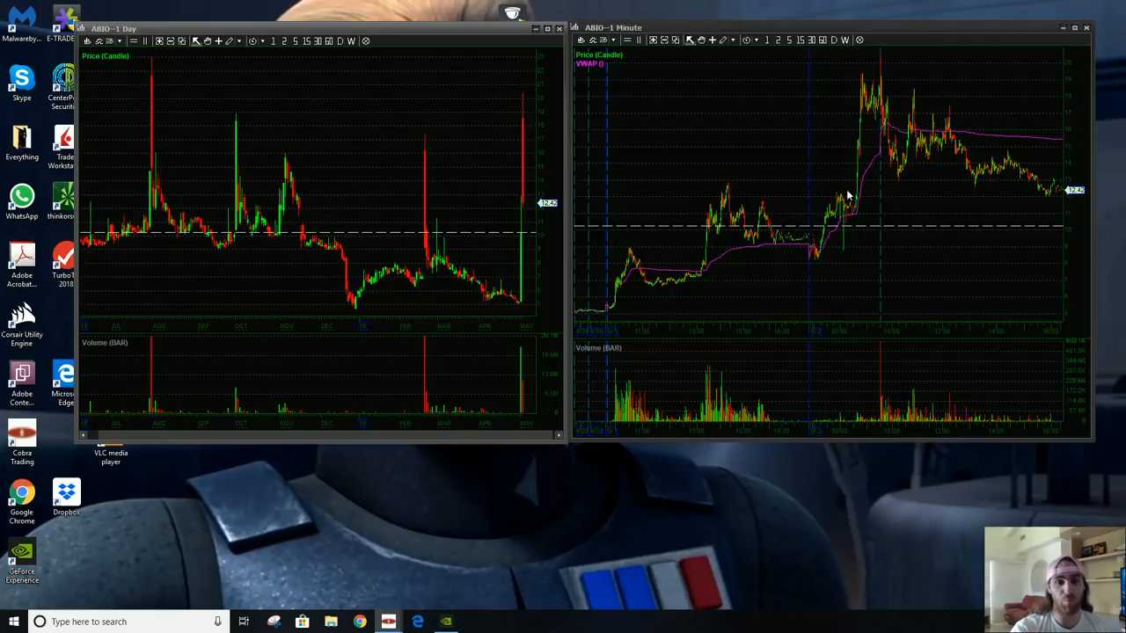
mouse_move(849, 119)
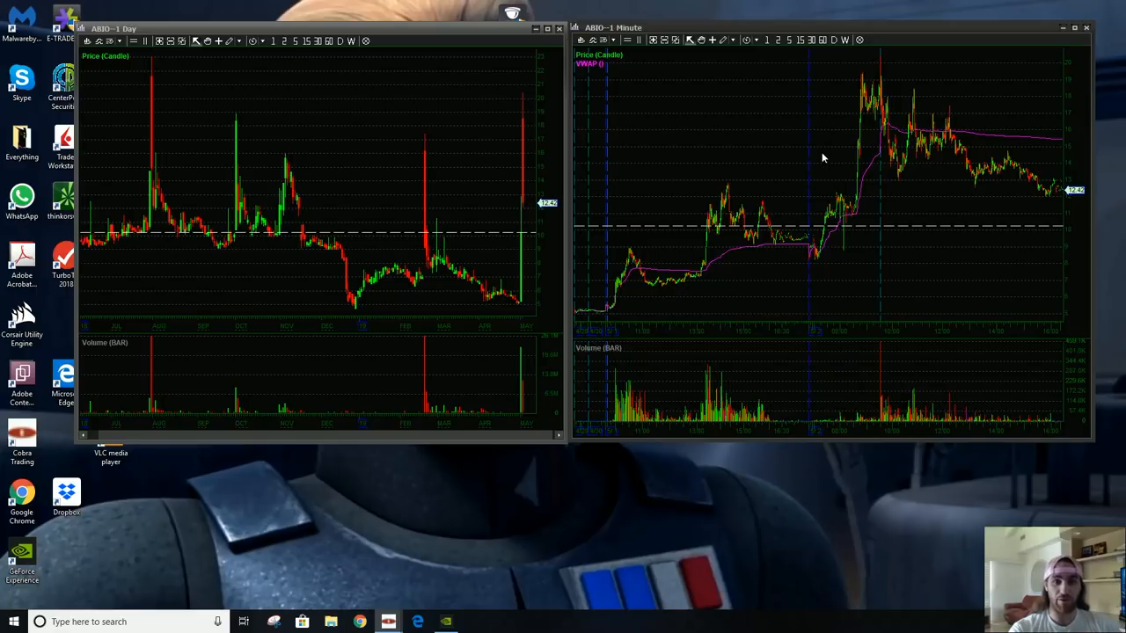
mouse_move(820, 162)
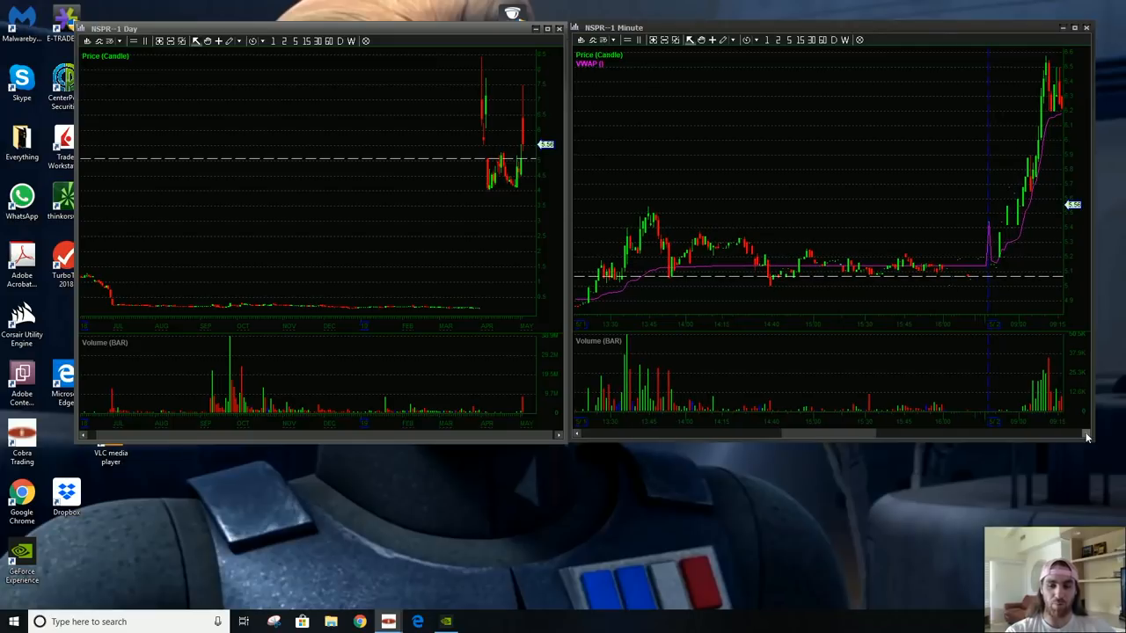
mouse_move(1089, 441)
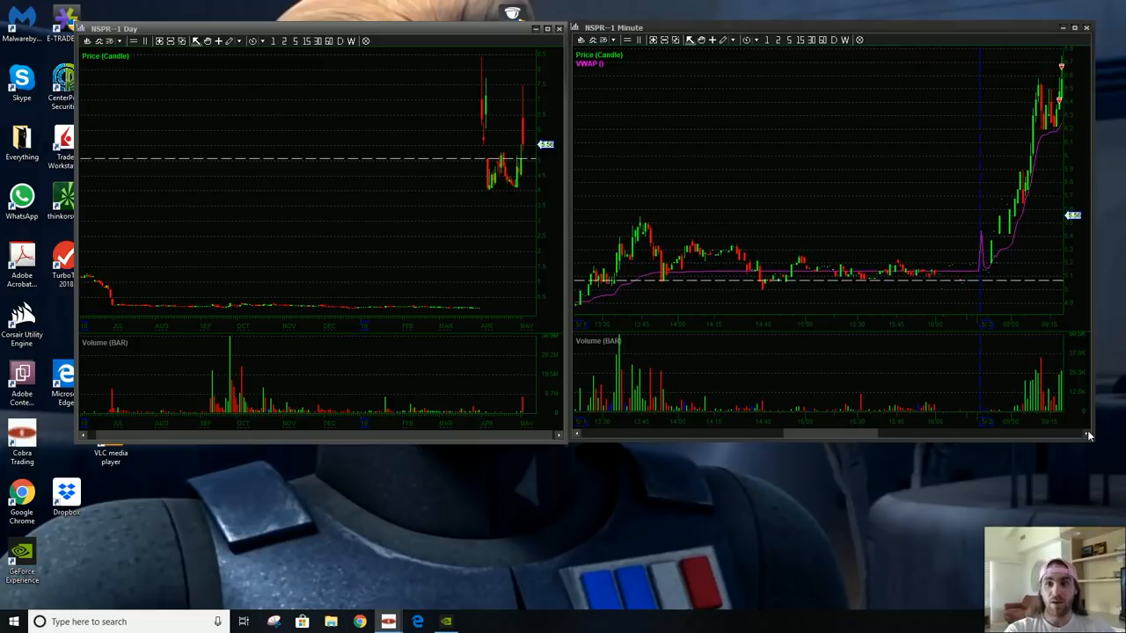
mouse_move(1064, 366)
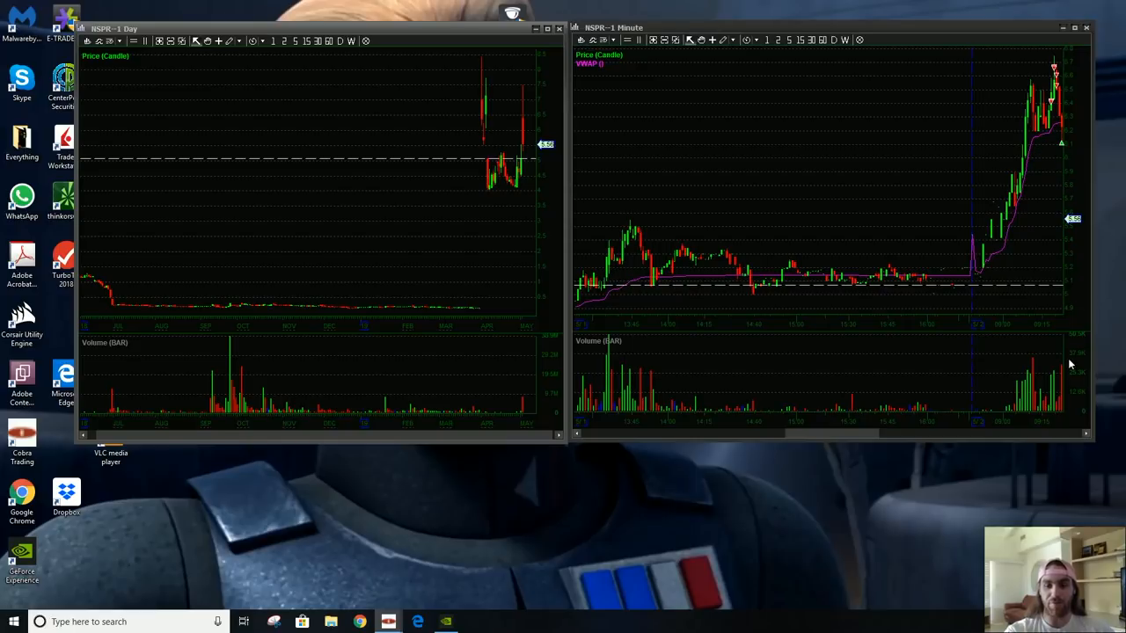
mouse_move(1054, 164)
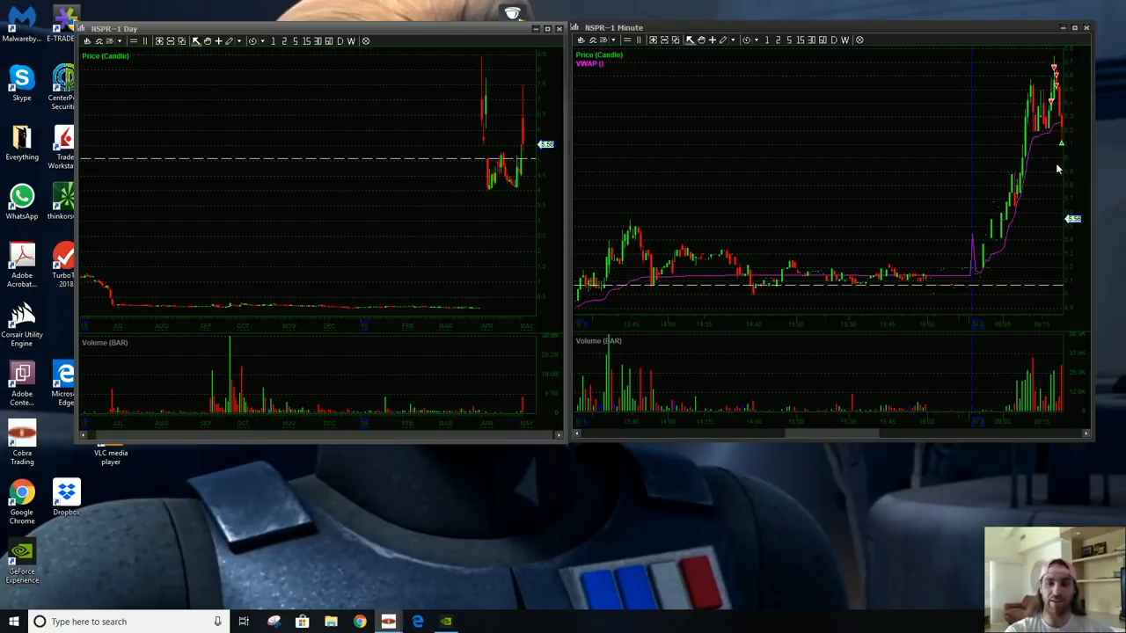
mouse_move(1035, 196)
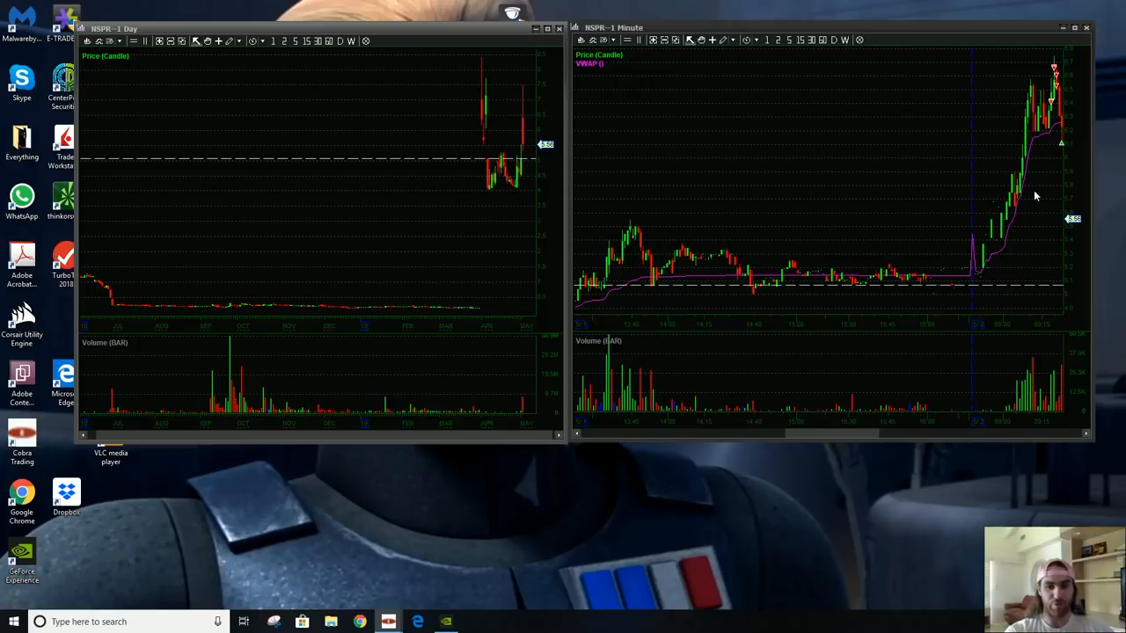
mouse_move(1048, 211)
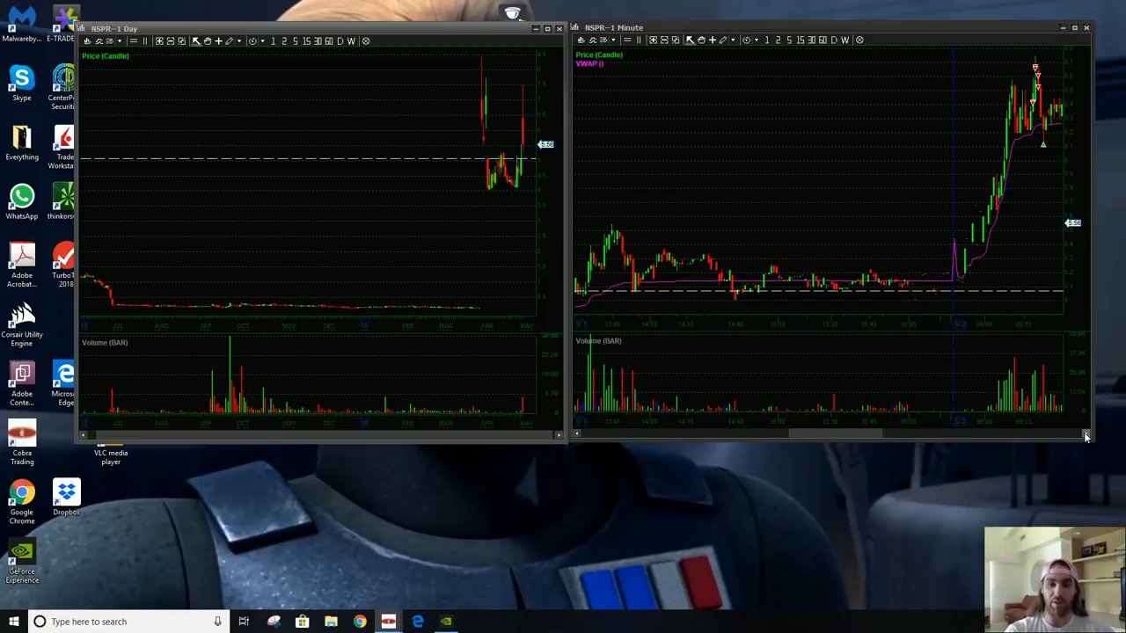
mouse_move(1093, 472)
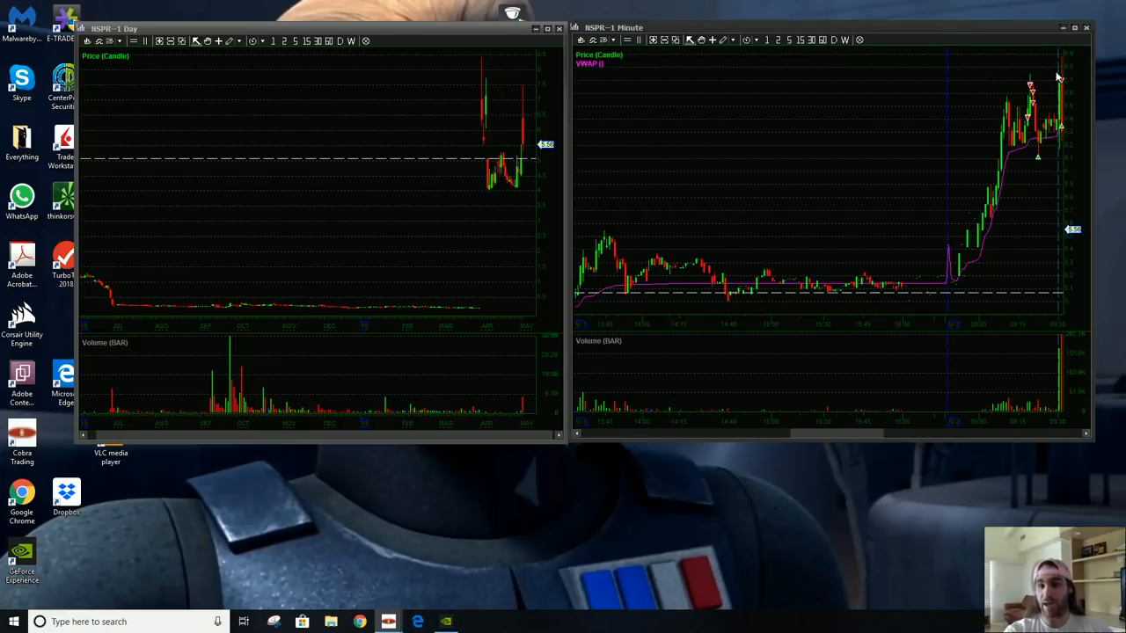
mouse_move(1041, 83)
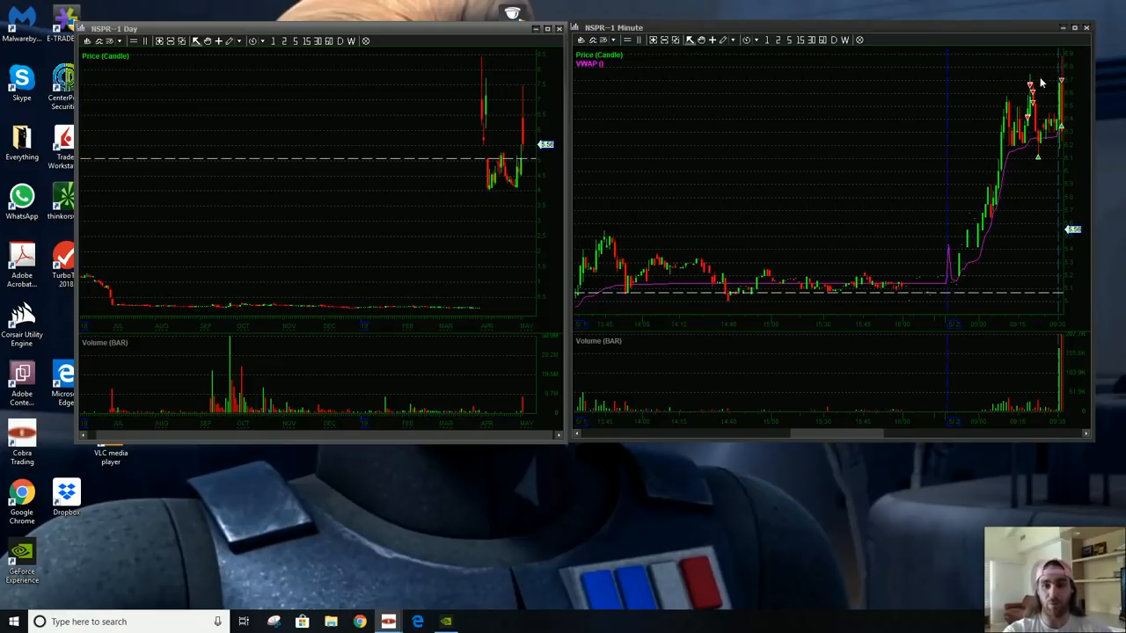
mouse_move(981, 83)
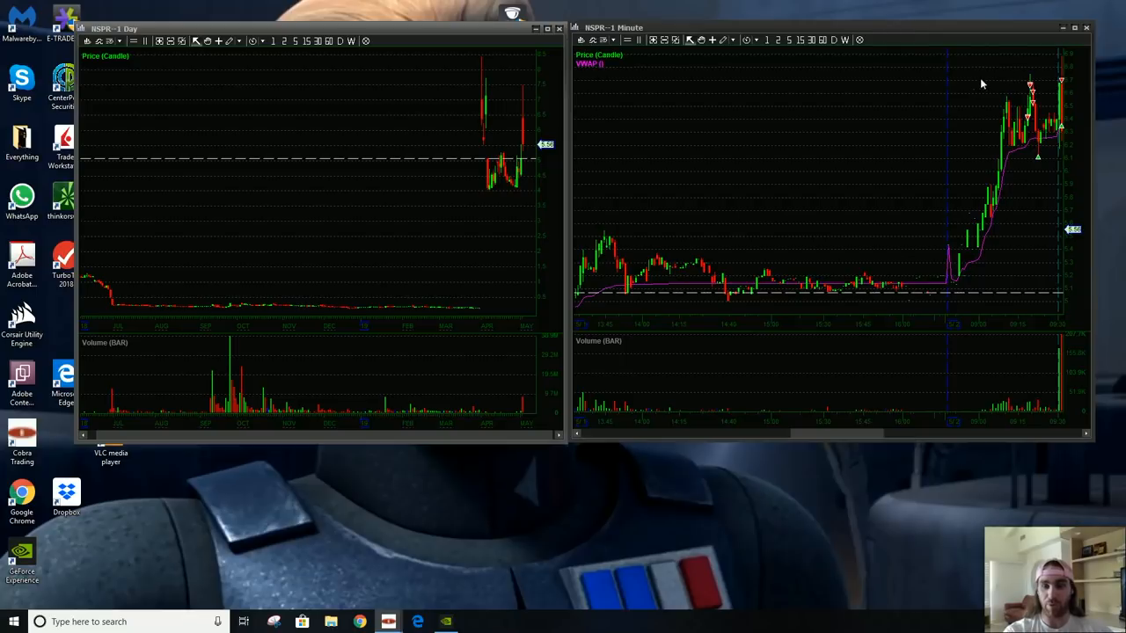
mouse_move(1060, 121)
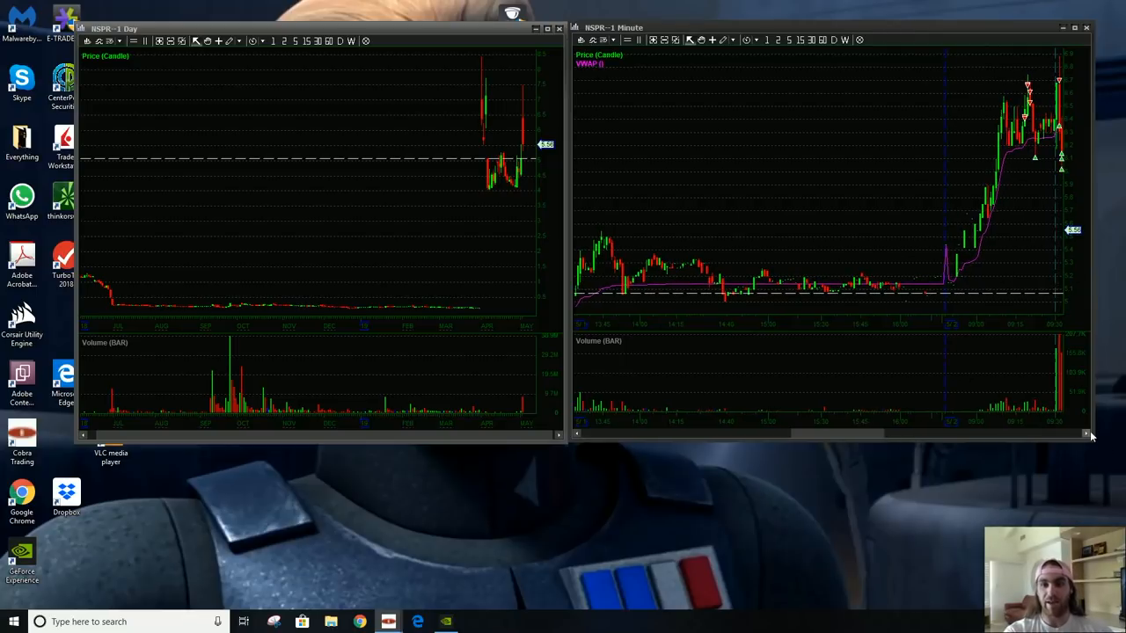
mouse_move(1069, 208)
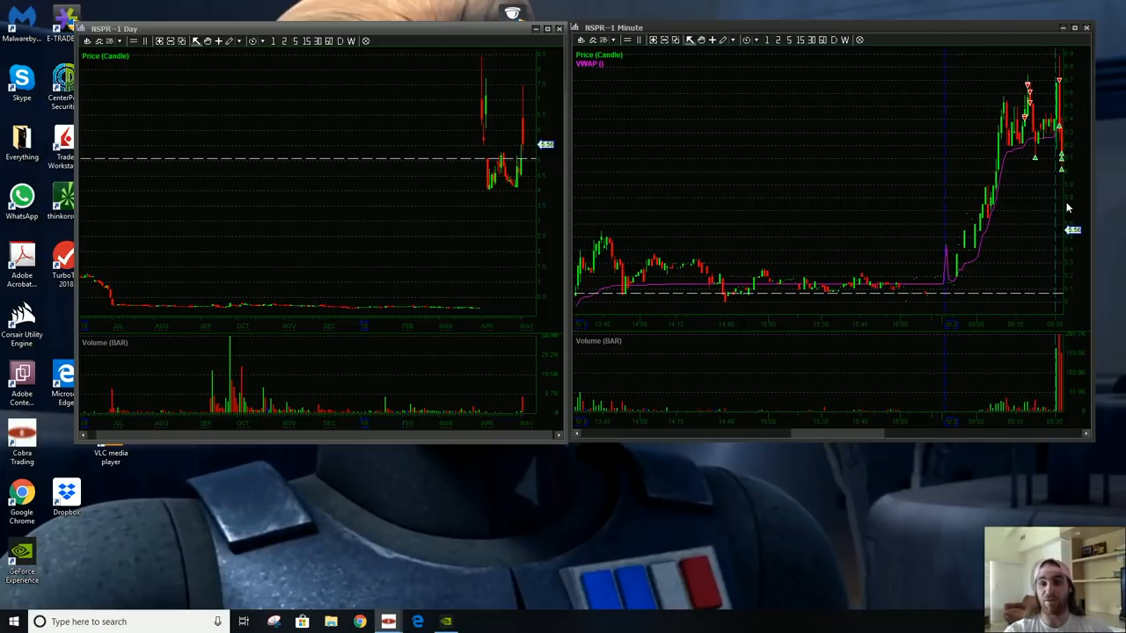